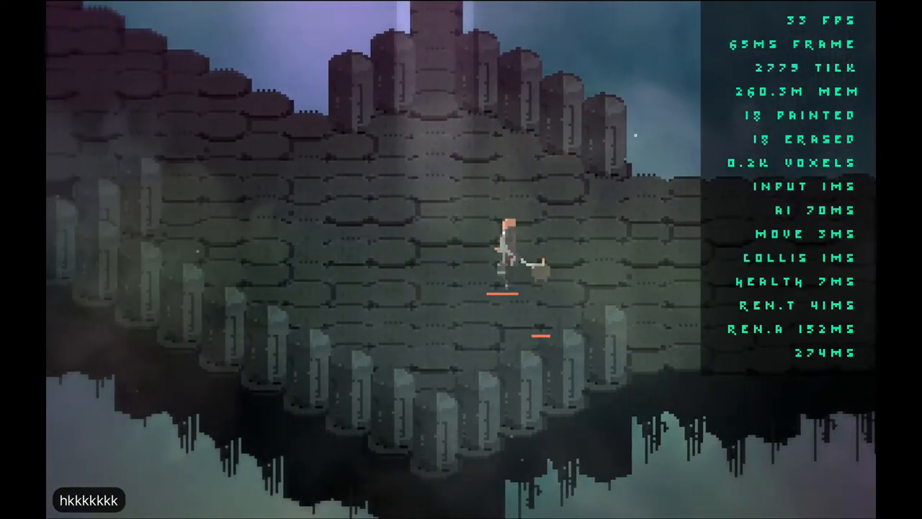
# Walk the character along the castle wall and across the rampart toward the pale voxel block
pyautogui.press('j')
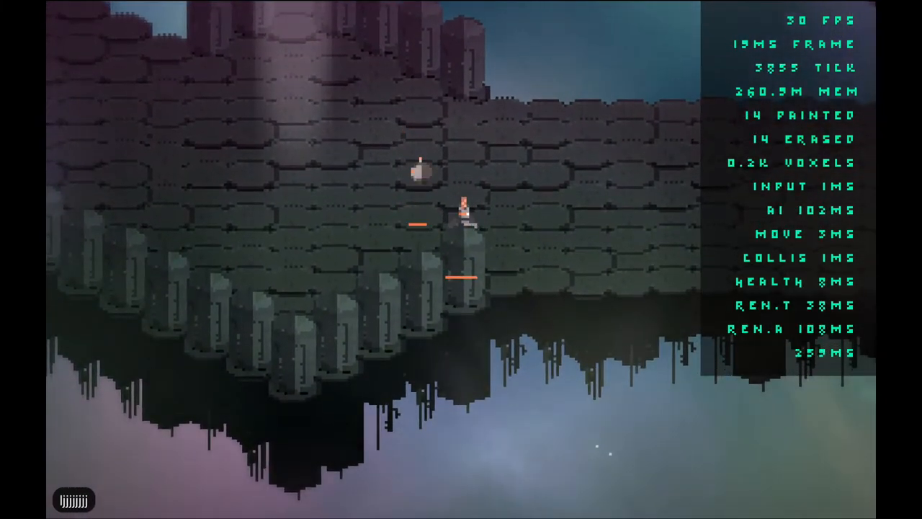
pyautogui.press('k')
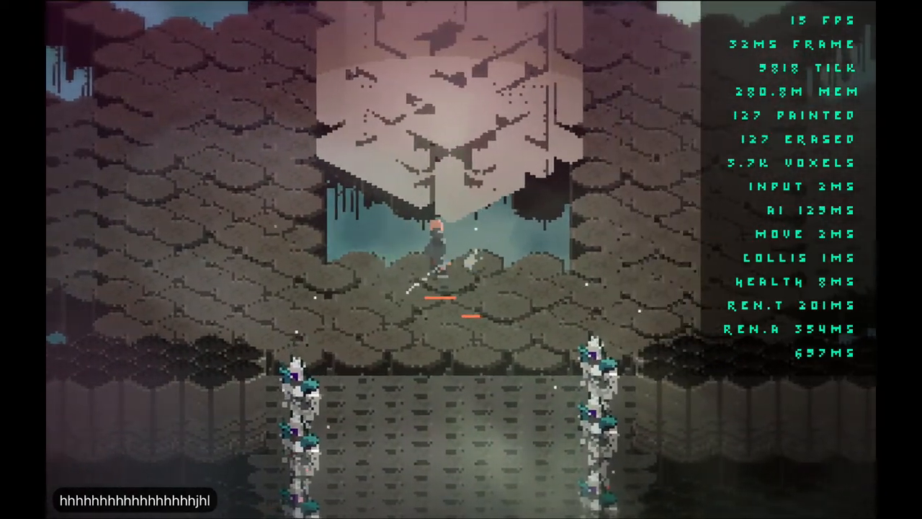
# Move the character around the voxel tower area using lllll and ljhkkkkk movement keys
pyautogui.write('llllllllhhhhhhhhh')
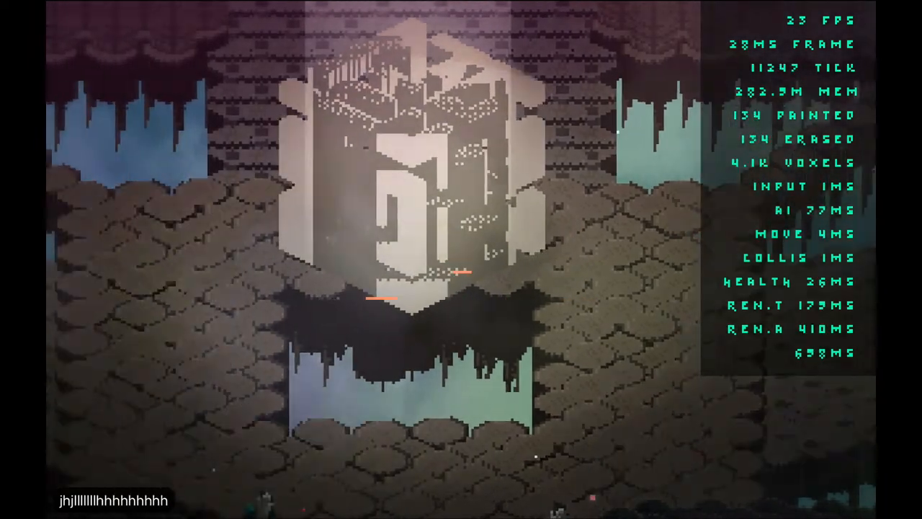
pyautogui.write('ljhkkkkk')
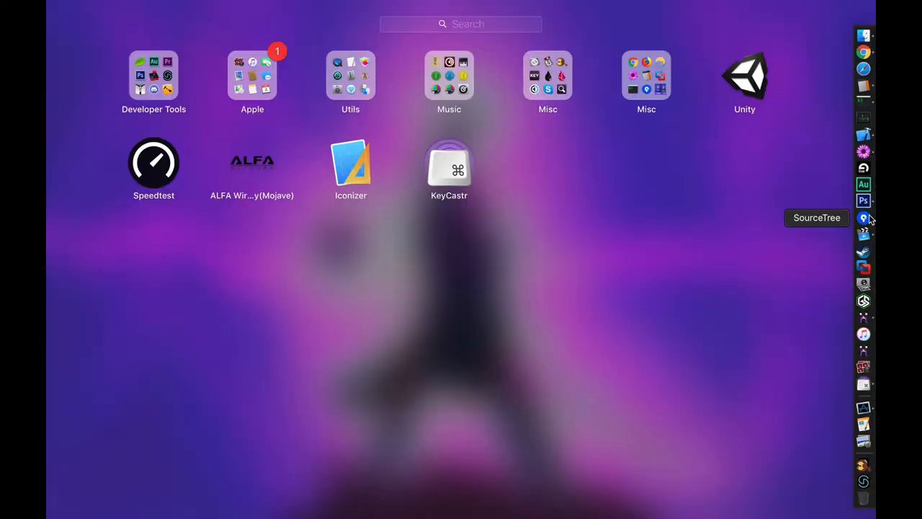
# Refocus Vim, search tags for 'it' and open the BitVolume.h match
pyautogui.click(863, 218)
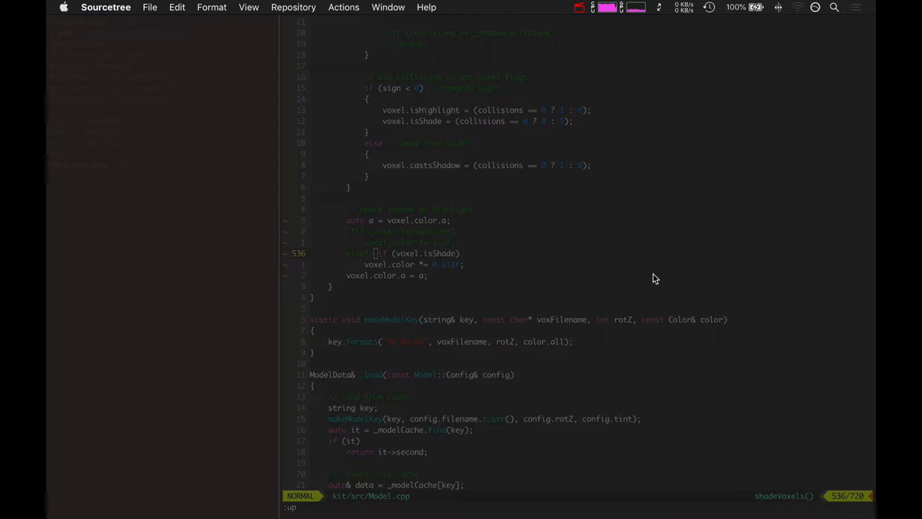
pyautogui.click(106, 7)
pyautogui.write('b')
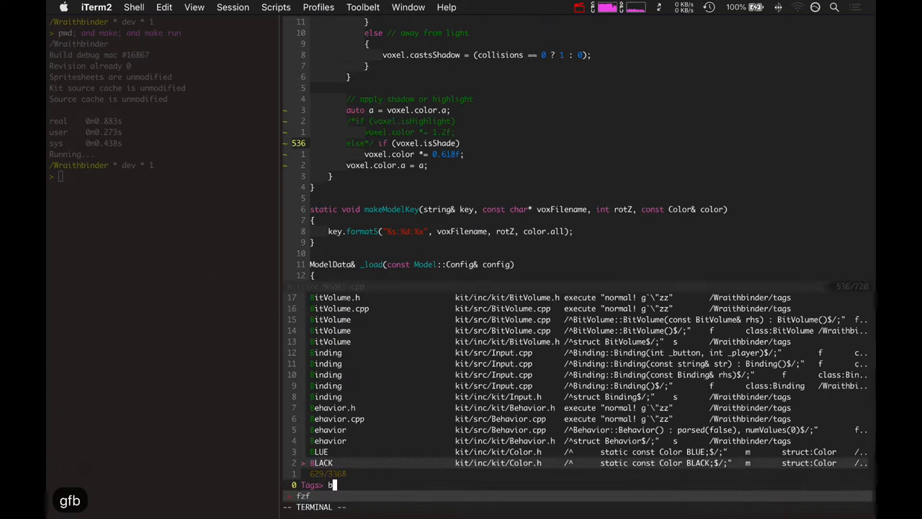
pyautogui.write('it')
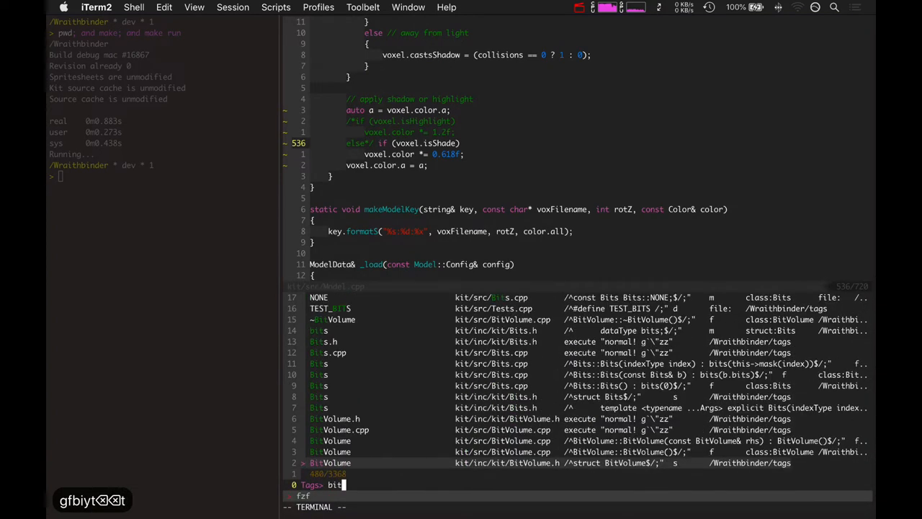
pyautogui.press('Return')
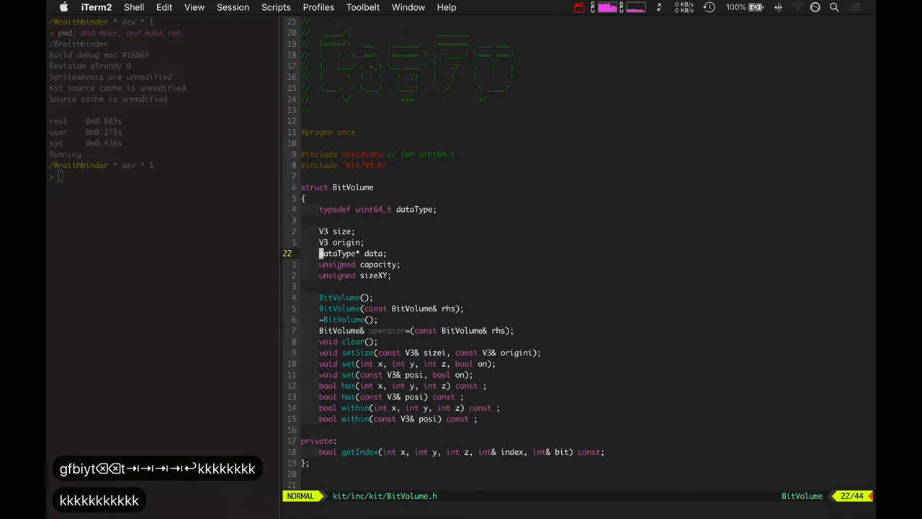
# Read BitVolume's size, origin, data and copy constructor members, selecting both has() declarations
pyautogui.press('V')
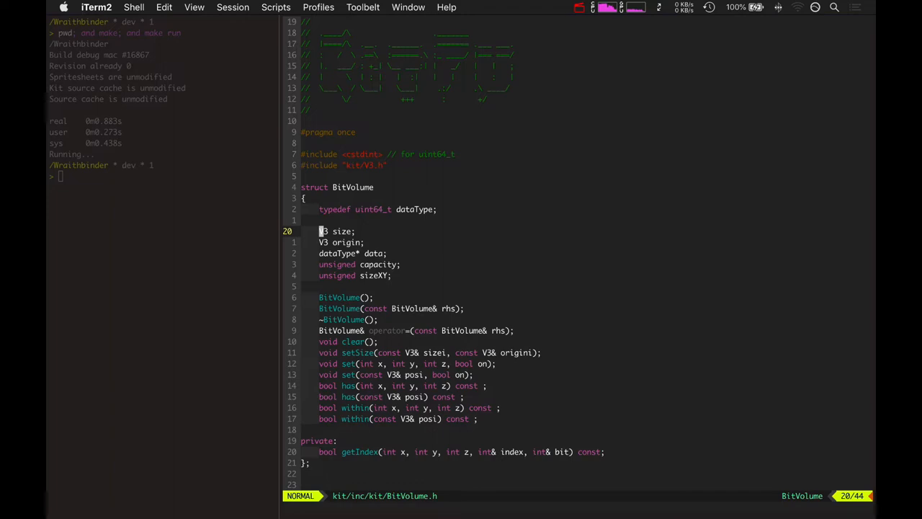
pyautogui.press('j')
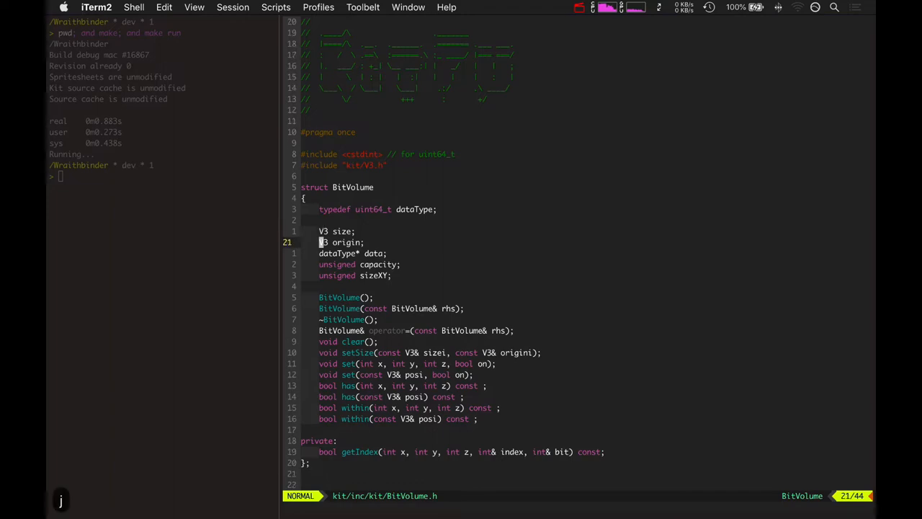
pyautogui.press('j')
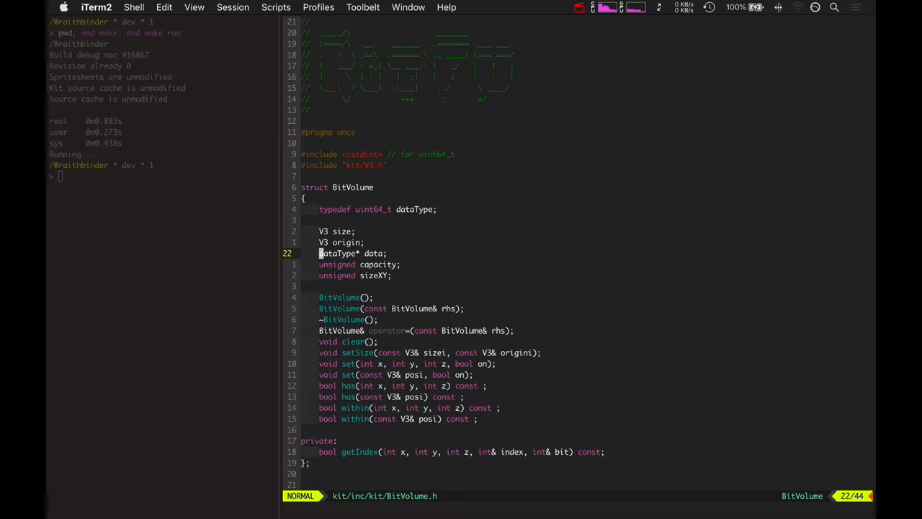
pyautogui.scroll(-3)
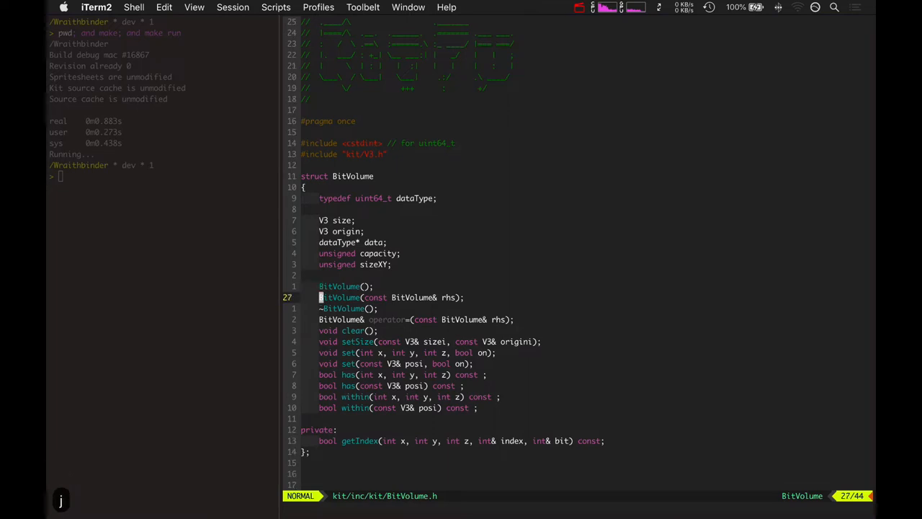
pyautogui.press('j')
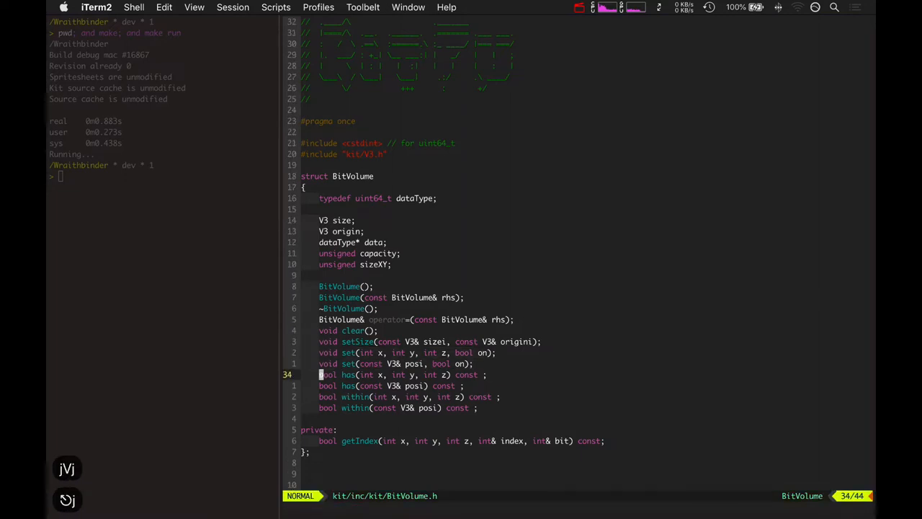
pyautogui.press('j')
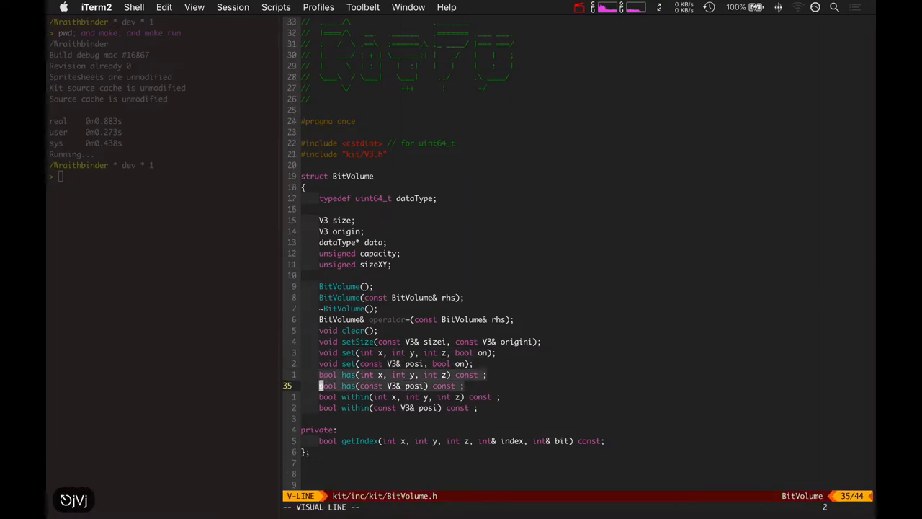
pyautogui.press('j')
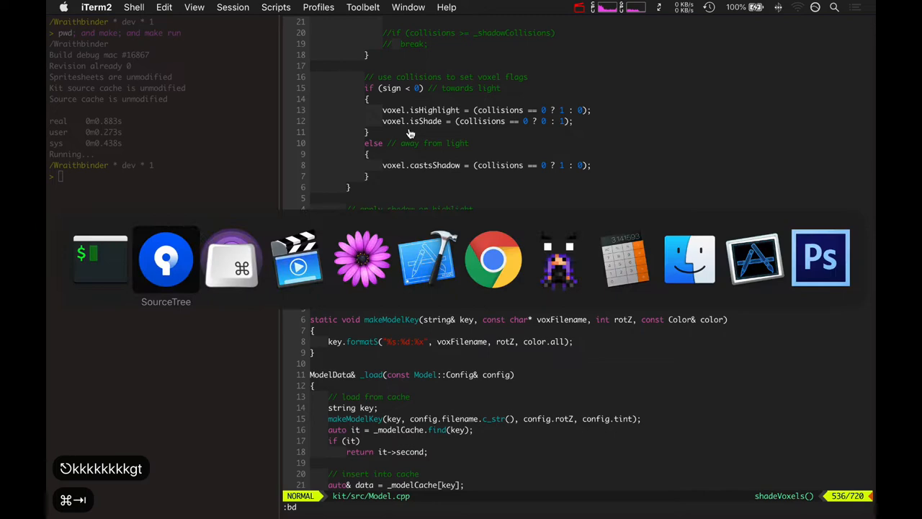
# Scroll through the V3.cpp rotation rounding diff in Sourcetree's commit history
pyautogui.click(165, 260)
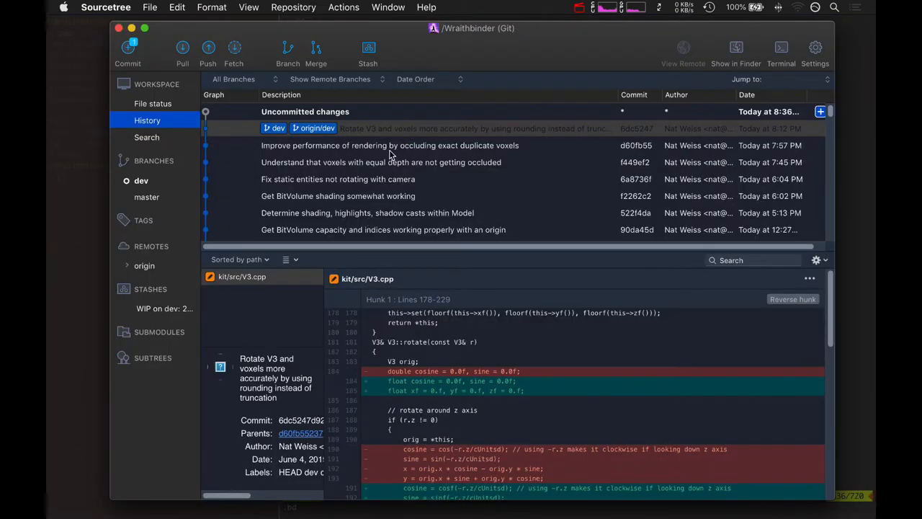
pyautogui.scroll(-3)
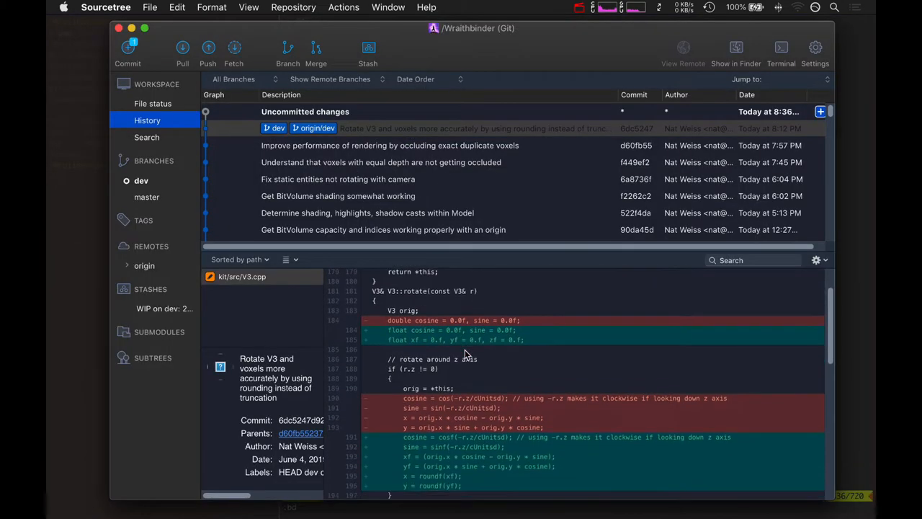
pyautogui.scroll(-3)
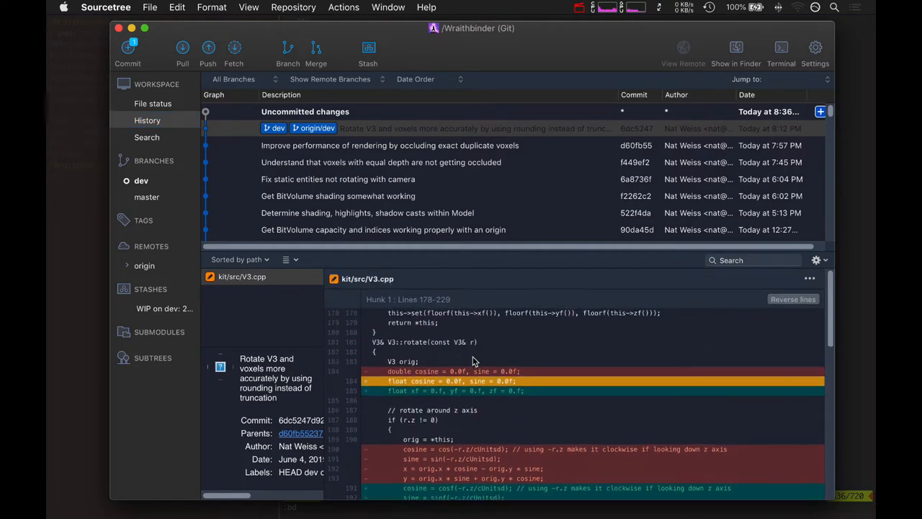
pyautogui.scroll(-3)
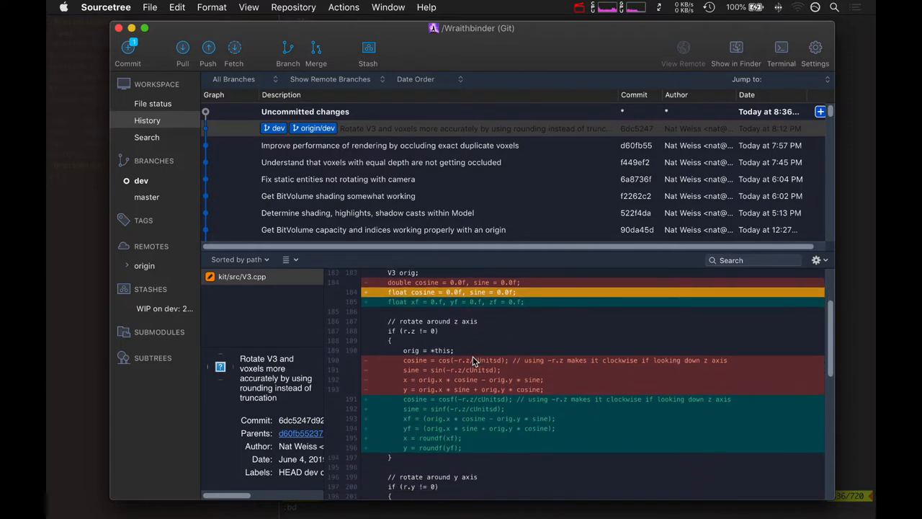
pyautogui.scroll(-3)
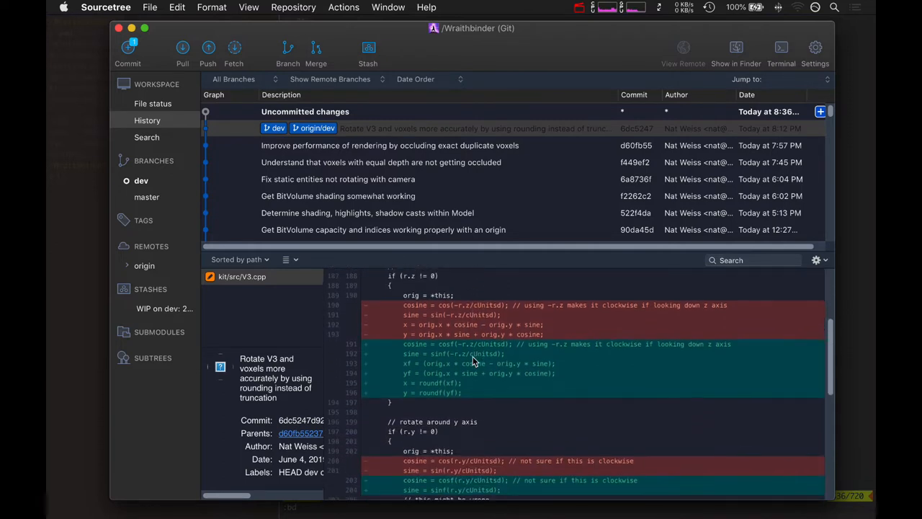
pyautogui.scroll(-3)
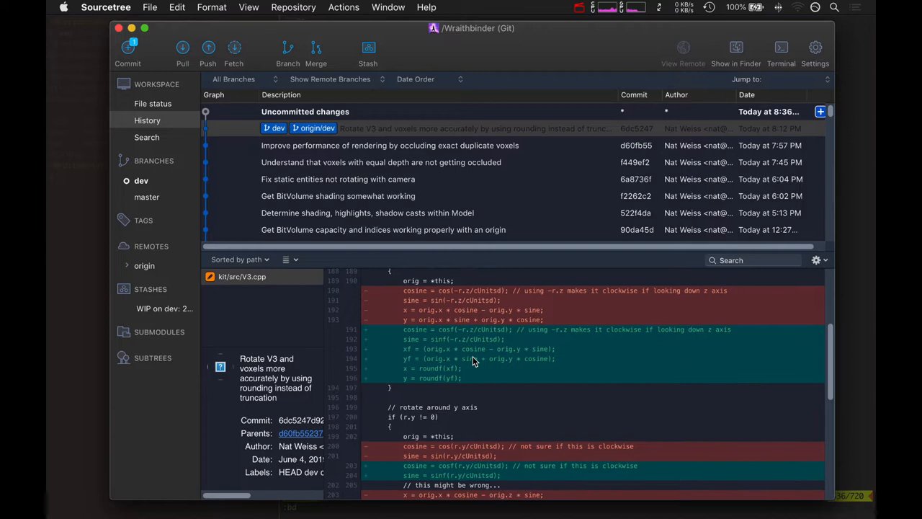
pyautogui.scroll(3)
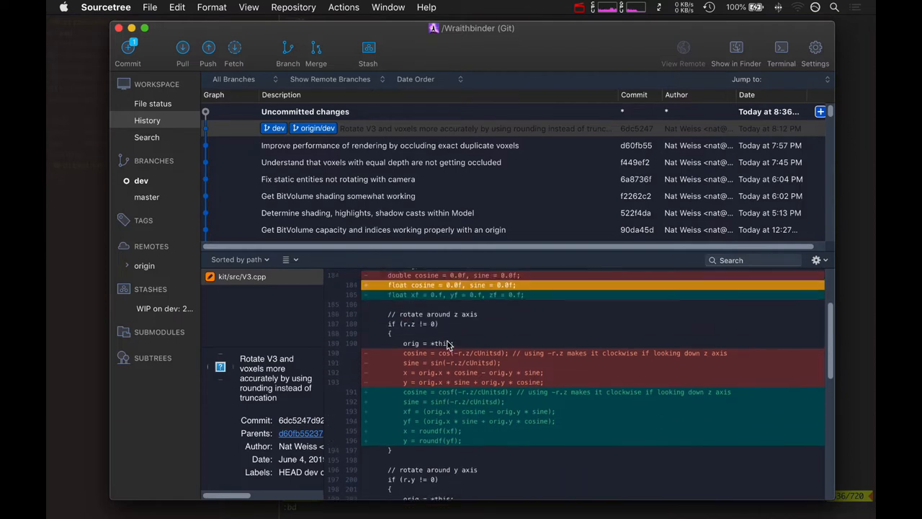
pyautogui.scroll(-3)
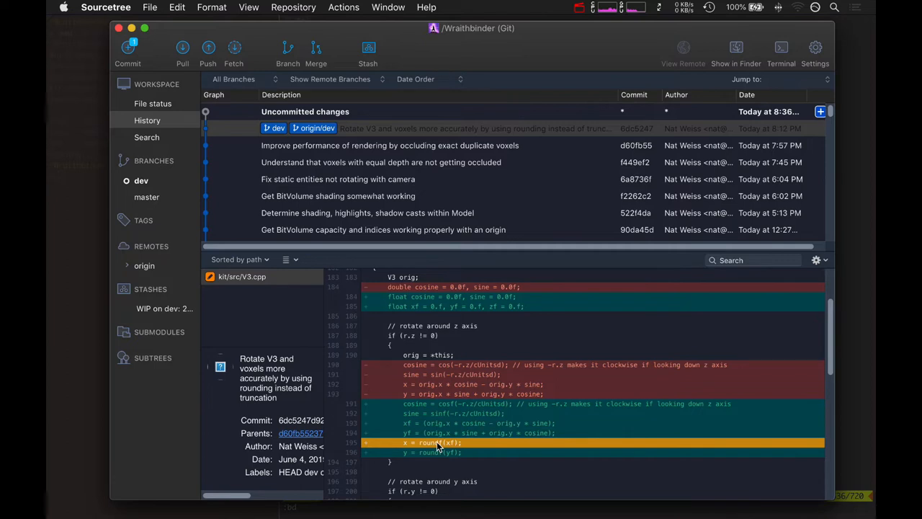
pyautogui.moveTo(444, 429)
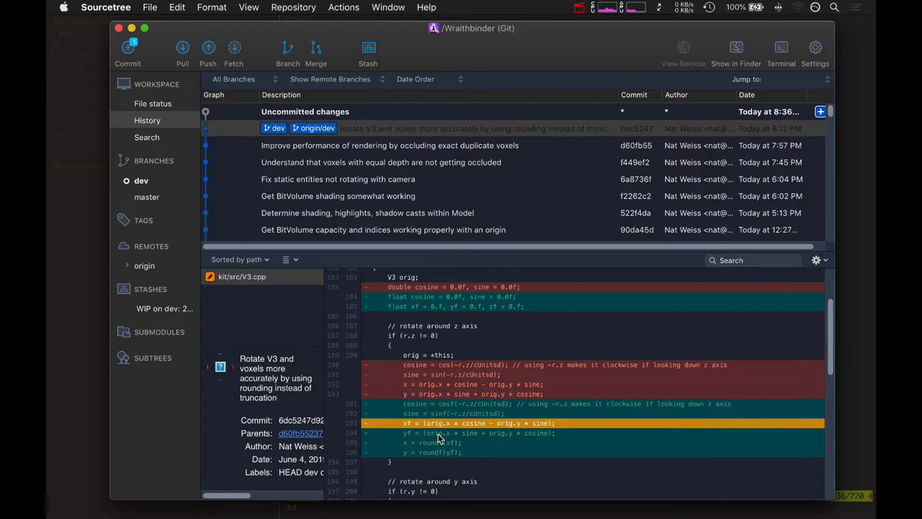
# Mark the added y-rounding line, then view the duplicate-voxel occlusion commit
pyautogui.scroll(-3)
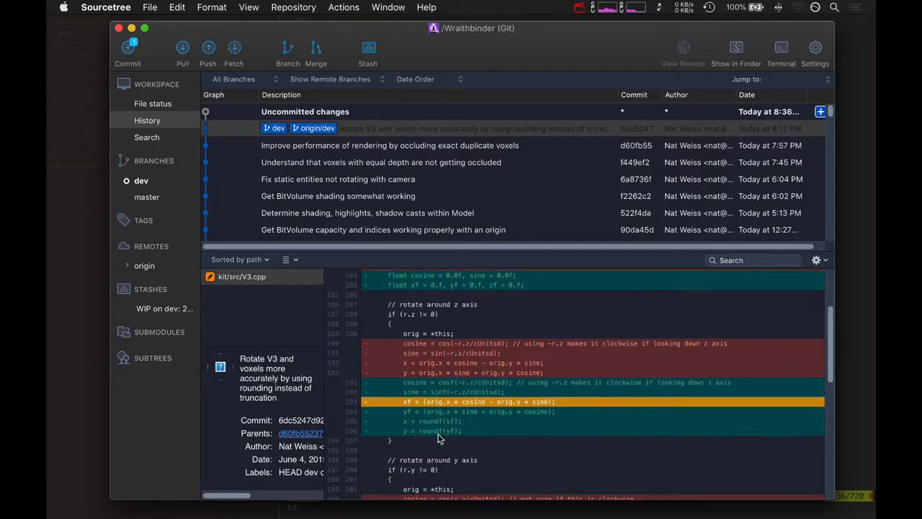
pyautogui.click(436, 431)
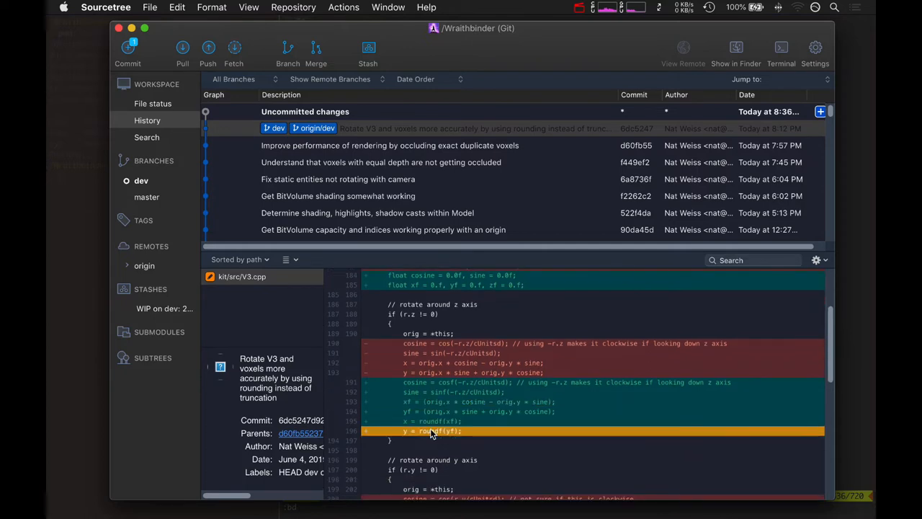
pyautogui.scroll(-3)
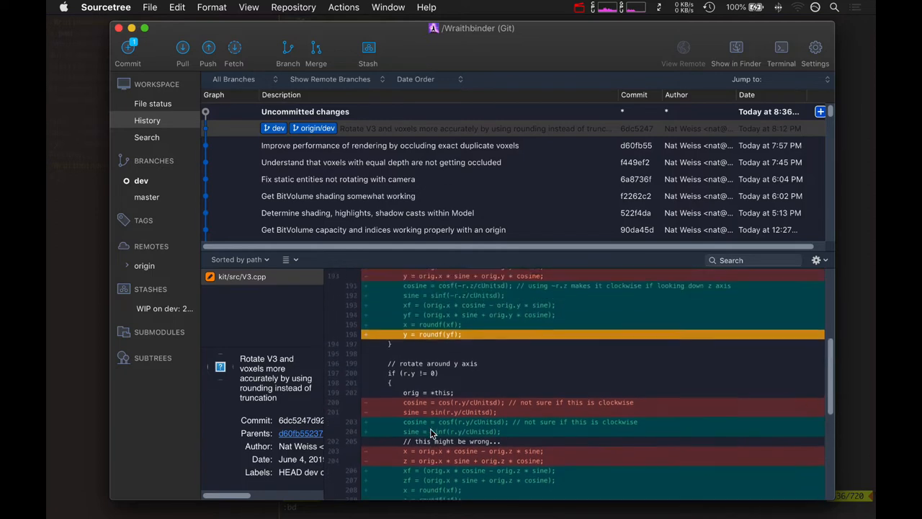
pyautogui.scroll(3)
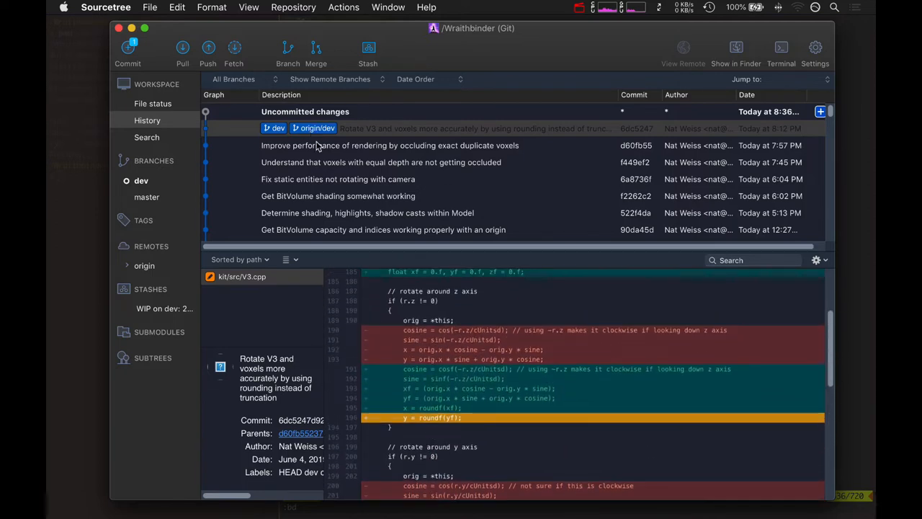
pyautogui.click(390, 145)
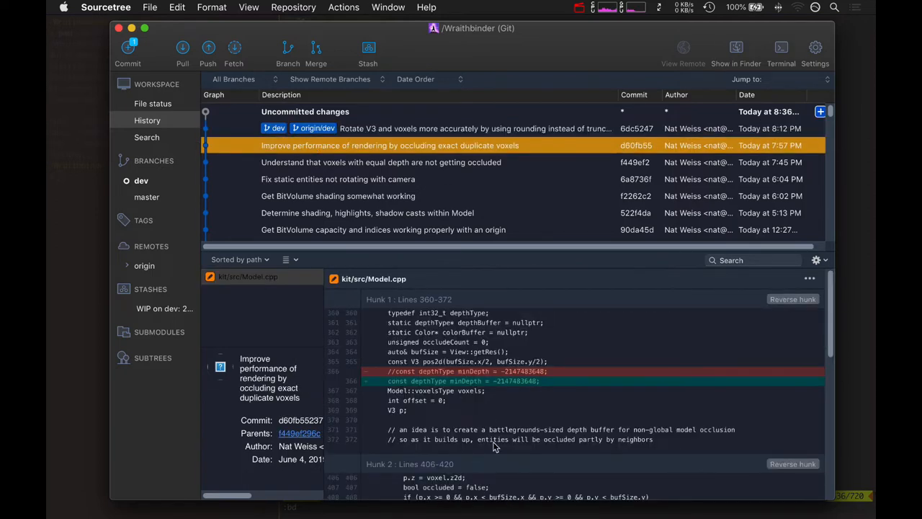
pyautogui.scroll(-3)
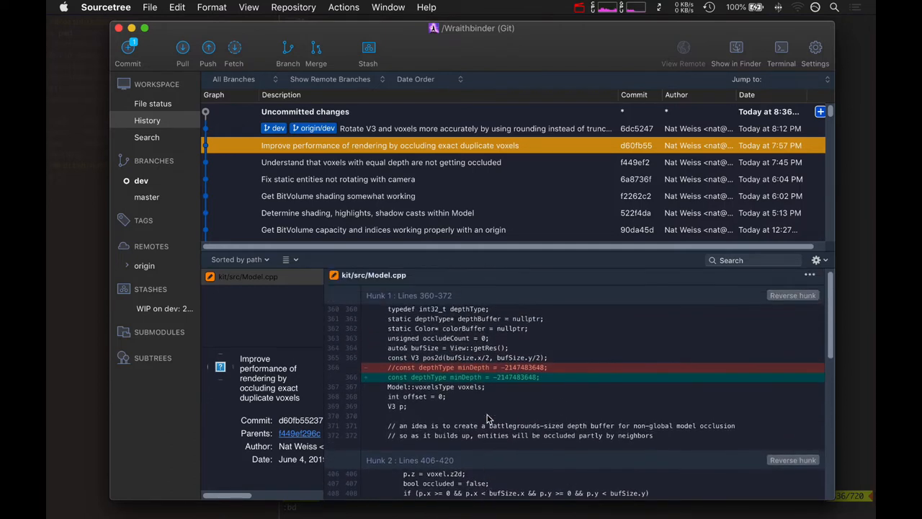
pyautogui.scroll(-3)
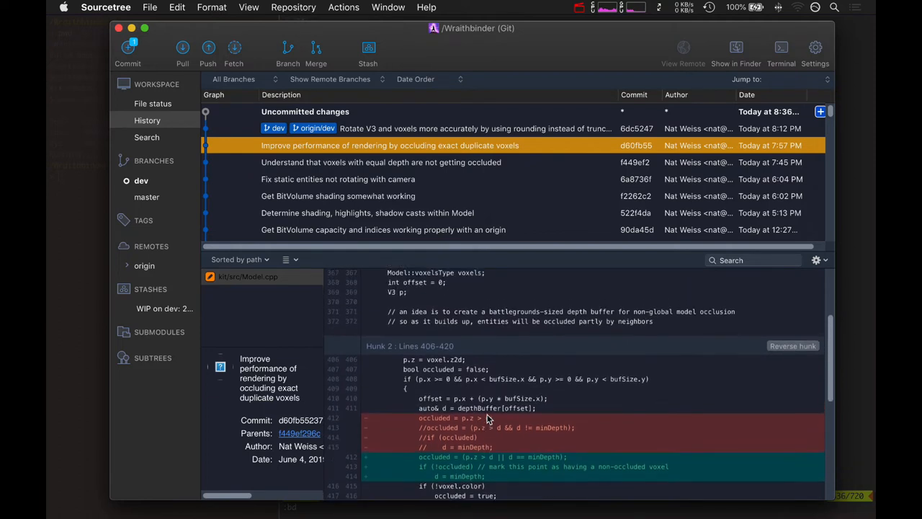
pyautogui.scroll(3)
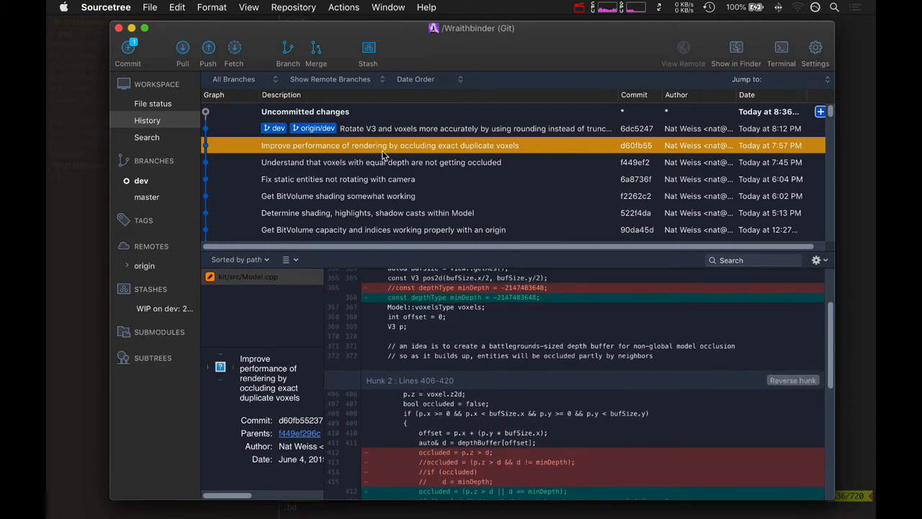
pyautogui.scroll(-3)
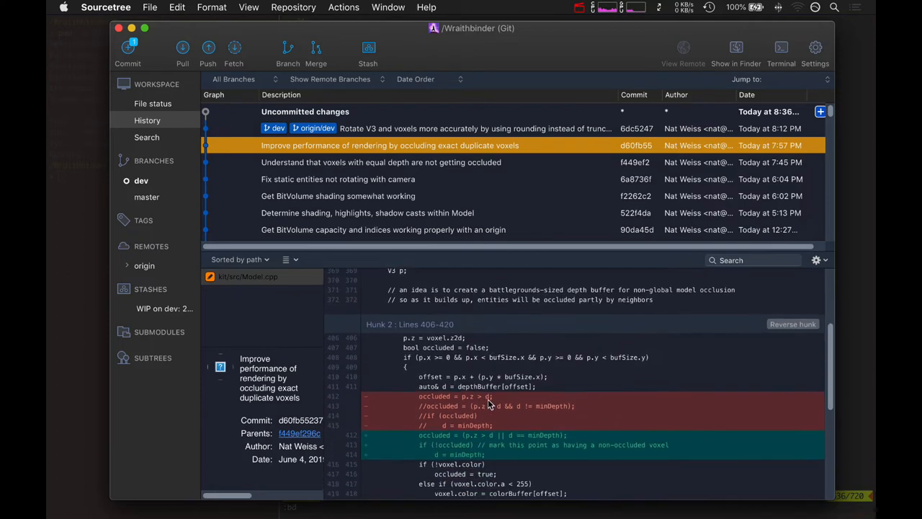
pyautogui.moveTo(438, 442)
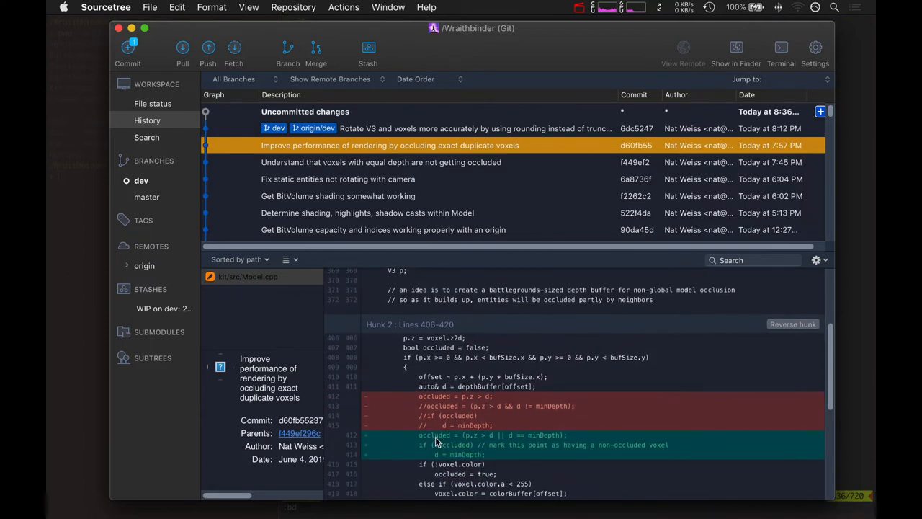
pyautogui.moveTo(446, 442)
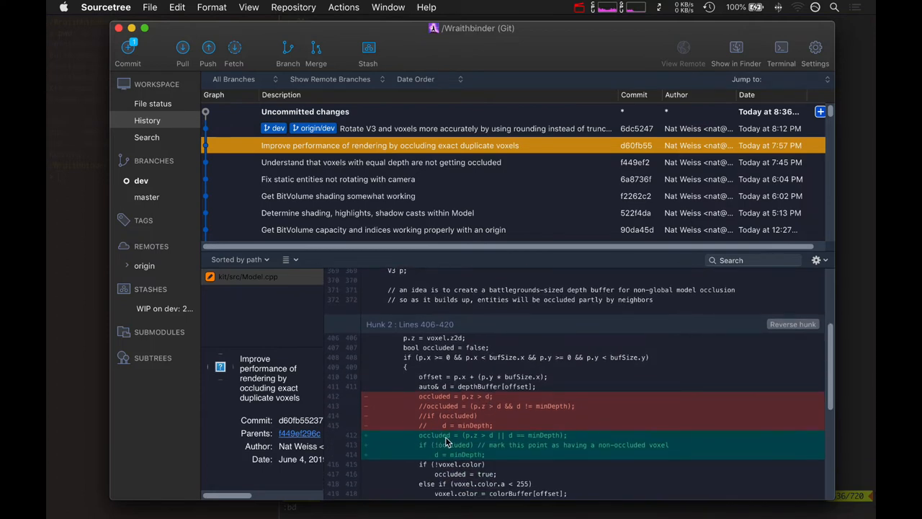
pyautogui.scroll(3)
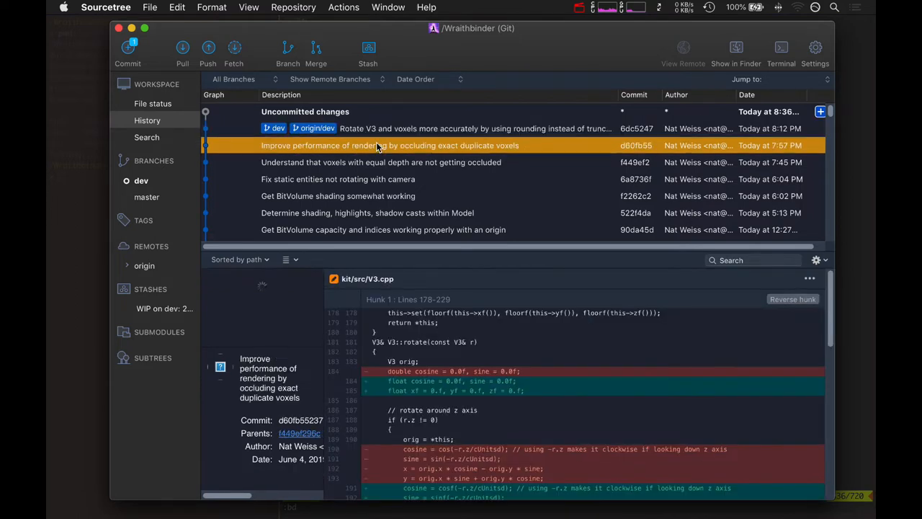
pyautogui.click(248, 276)
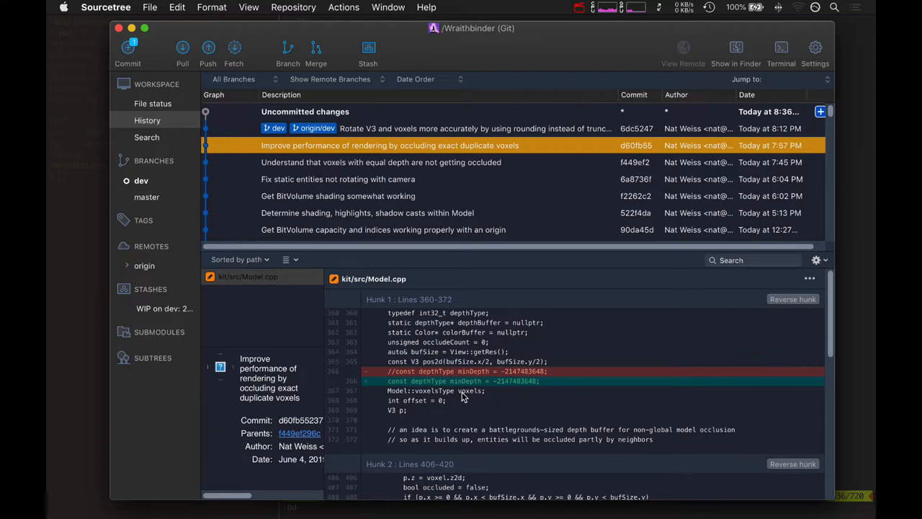
pyautogui.scroll(-3)
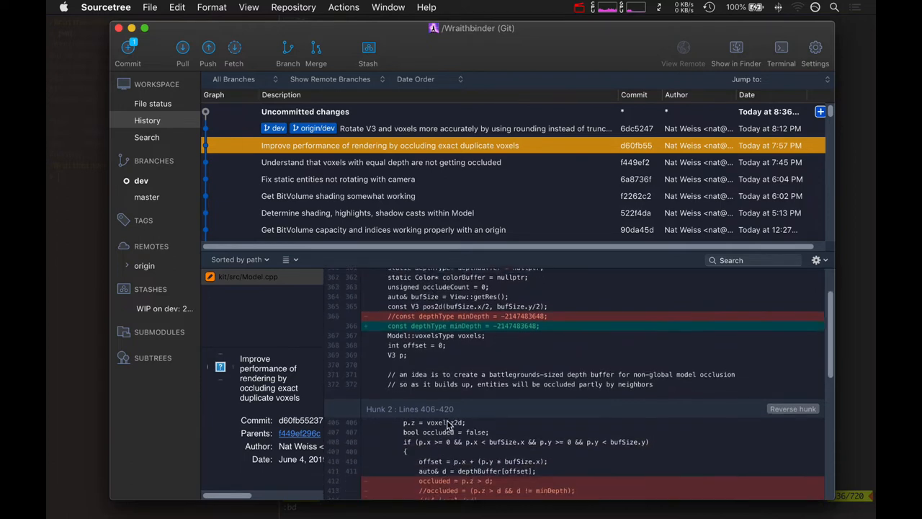
pyautogui.scroll(-3)
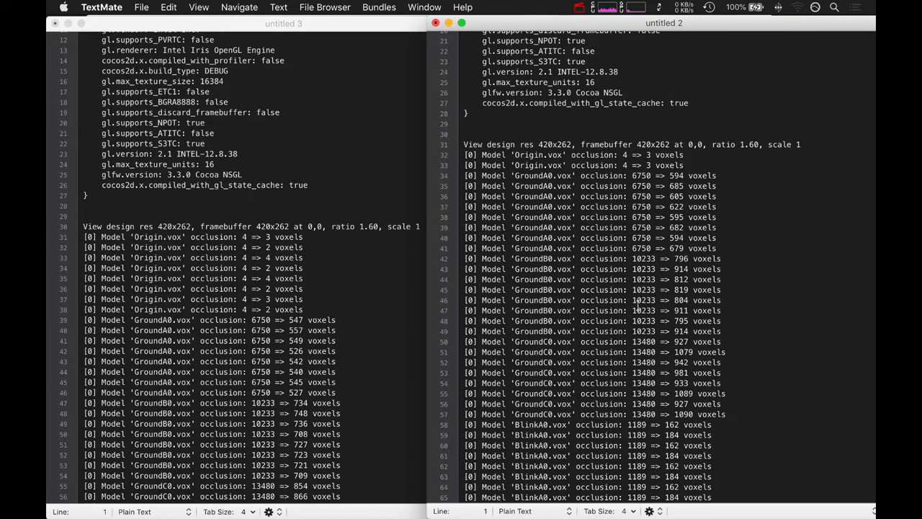
# Scroll the occlusion log and select a GroundB0 voxel count to compare
pyautogui.scroll(-3)
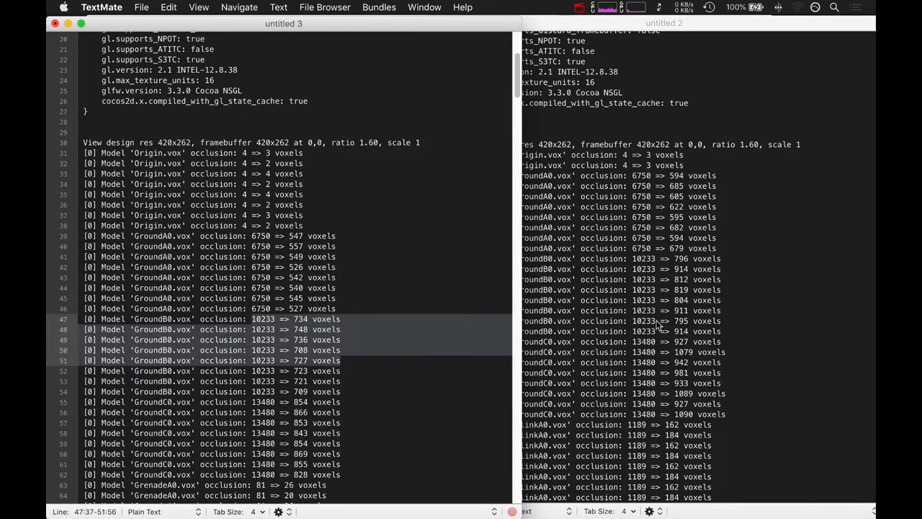
pyautogui.click(729, 300)
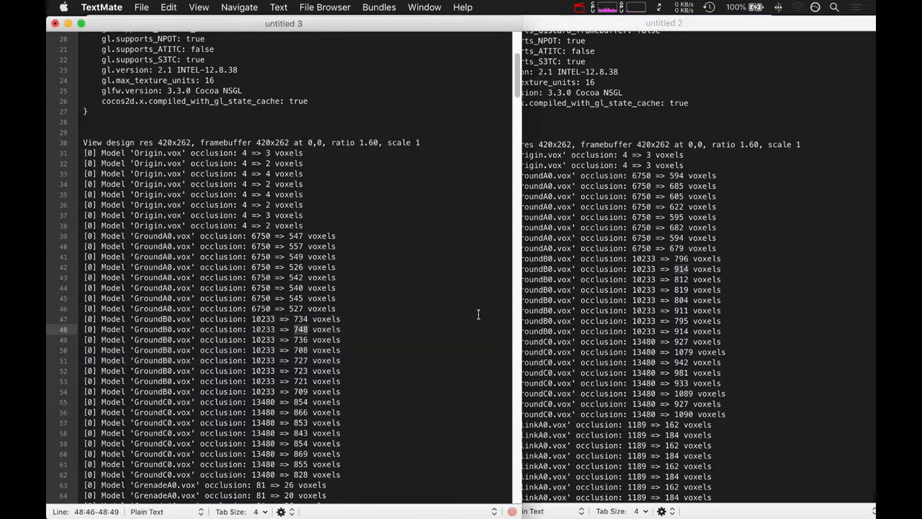
pyautogui.moveTo(592, 291)
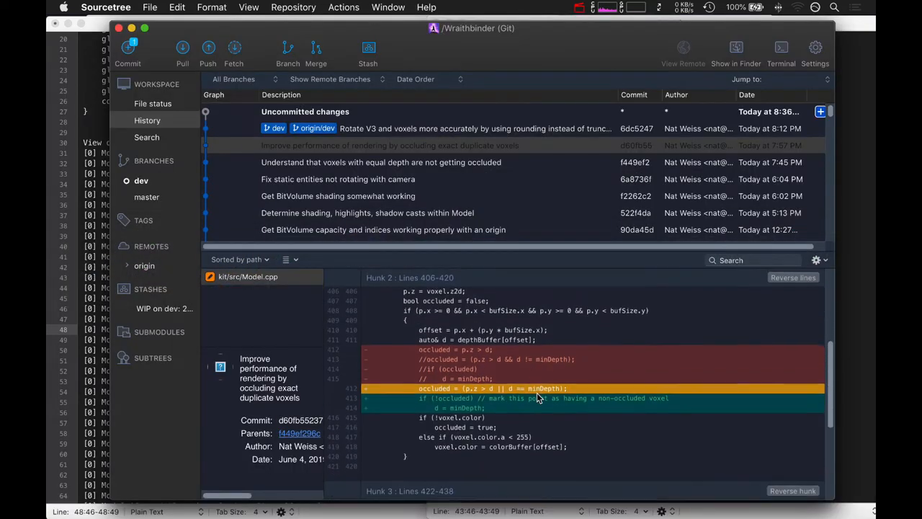
# Select the equal-depth voxel occlusion commit and view its BitVolume.cpp diff
pyautogui.scroll(-3)
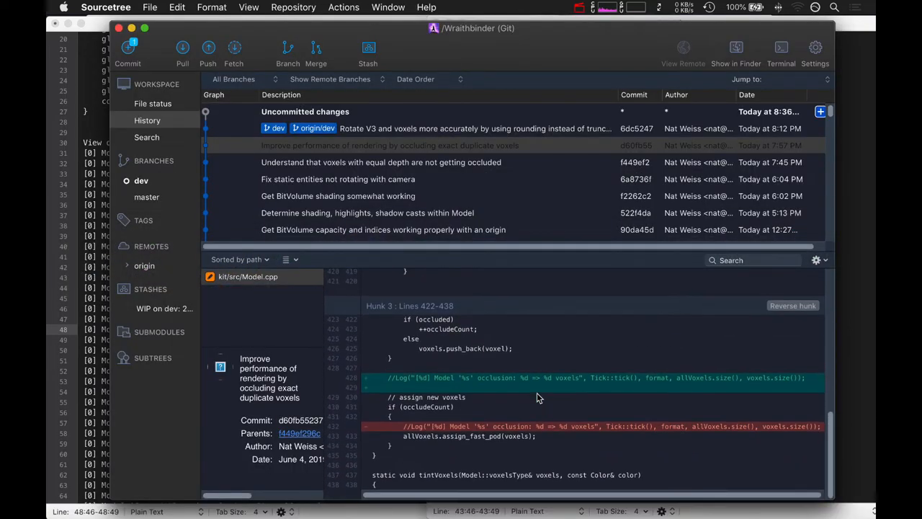
pyautogui.click(380, 162)
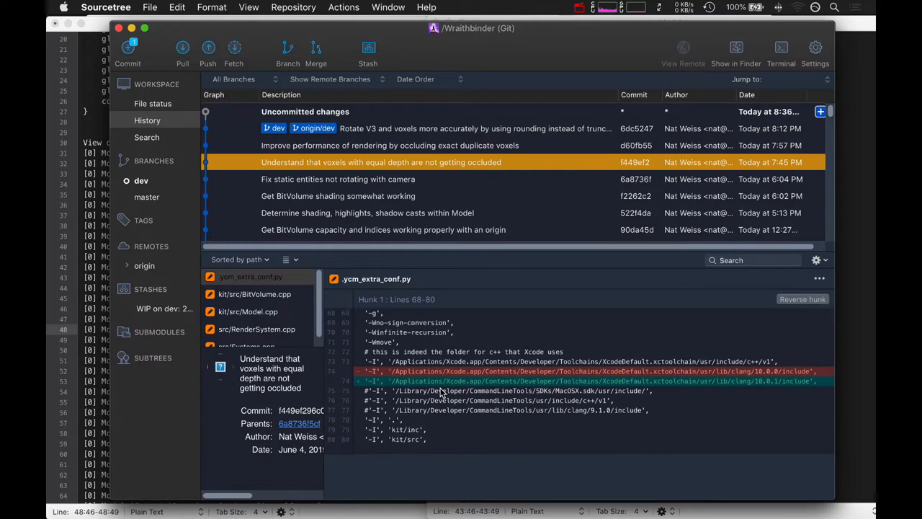
pyautogui.click(255, 294)
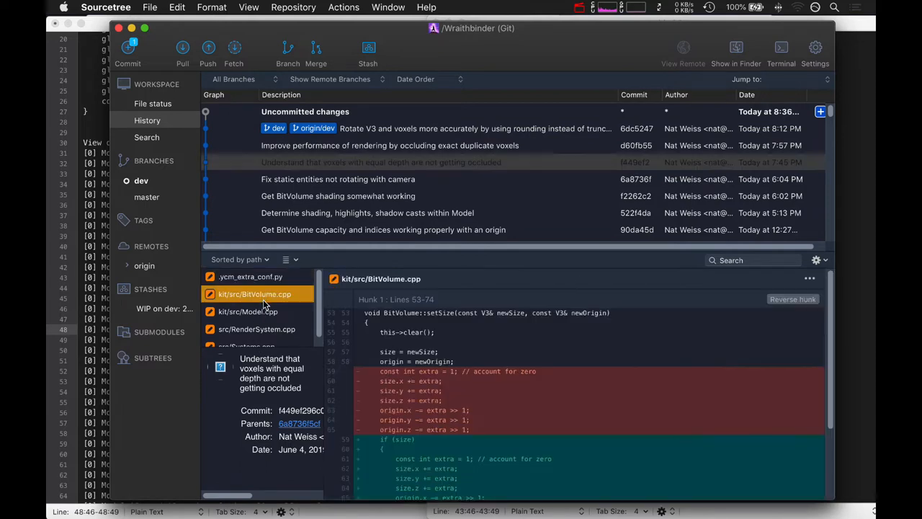
pyautogui.scroll(-3)
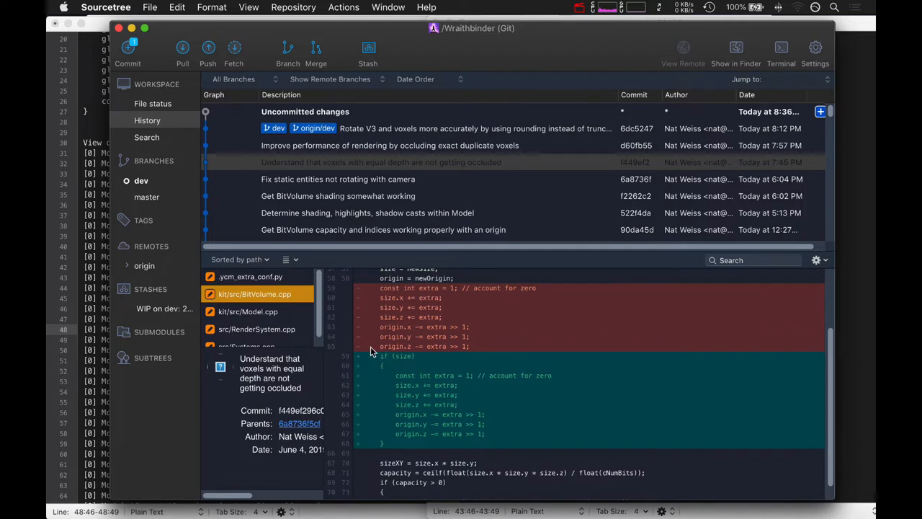
pyautogui.moveTo(233, 315)
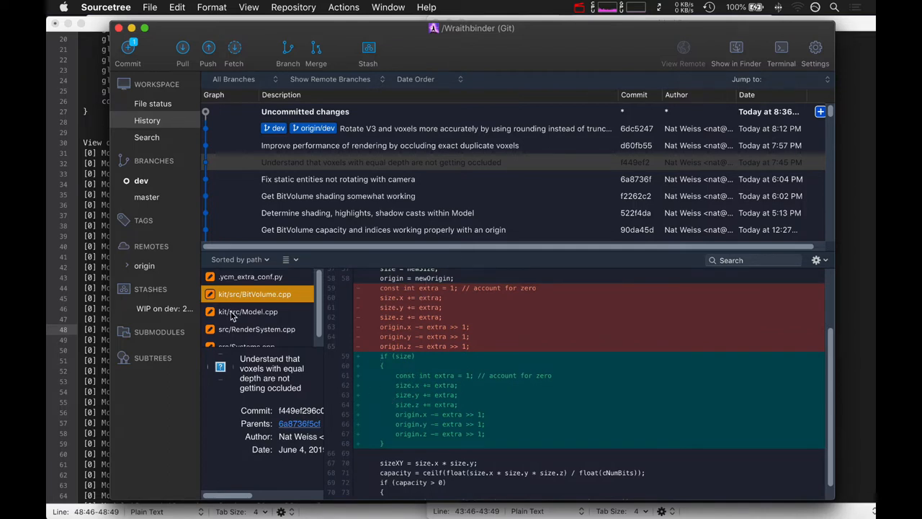
# Review the kit/src/Model.cpp diff, then return to and scroll the BitVolume.cpp diff
pyautogui.click(248, 311)
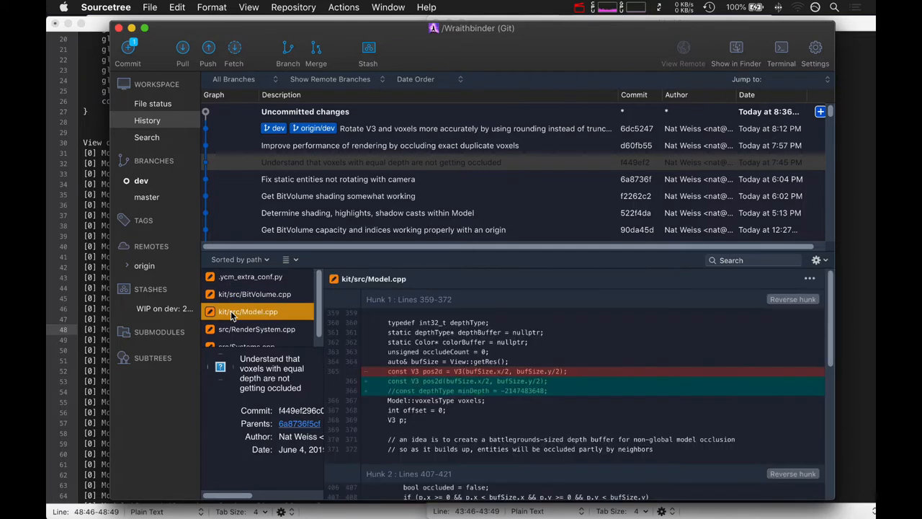
pyautogui.scroll(-3)
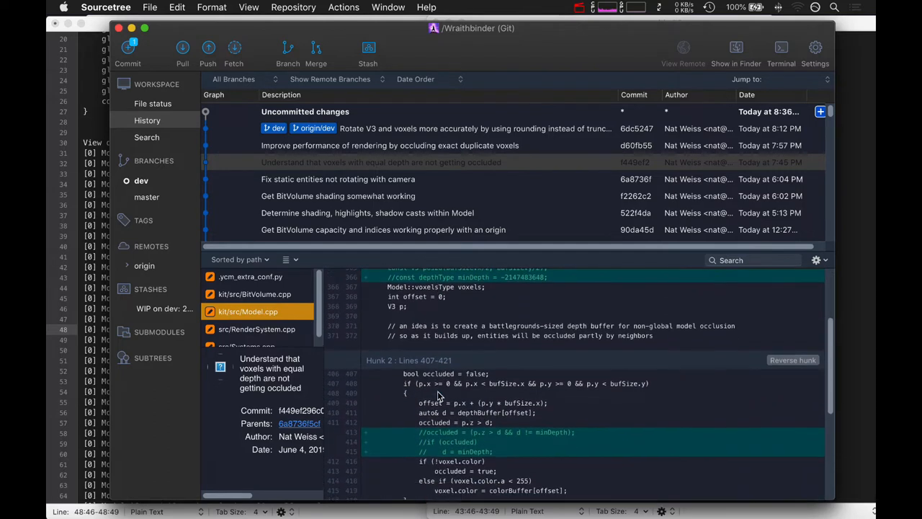
pyautogui.scroll(3)
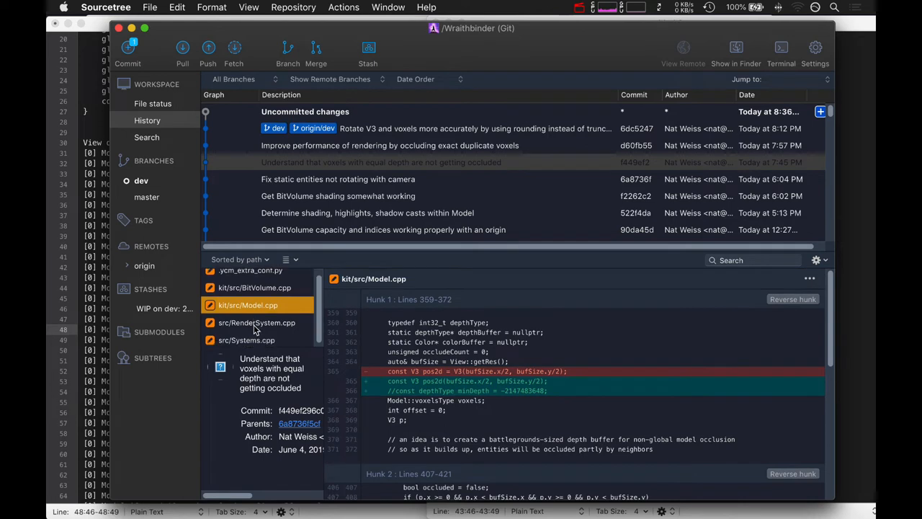
pyautogui.click(254, 284)
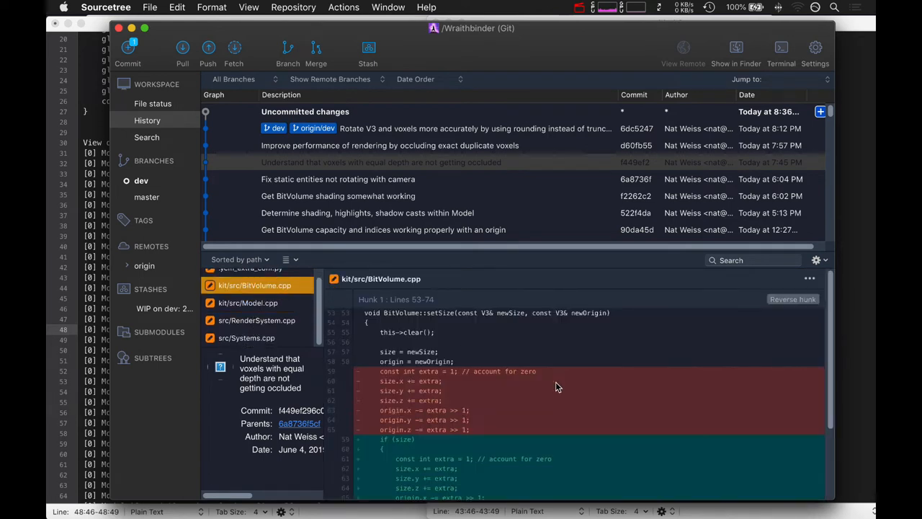
pyautogui.scroll(-3)
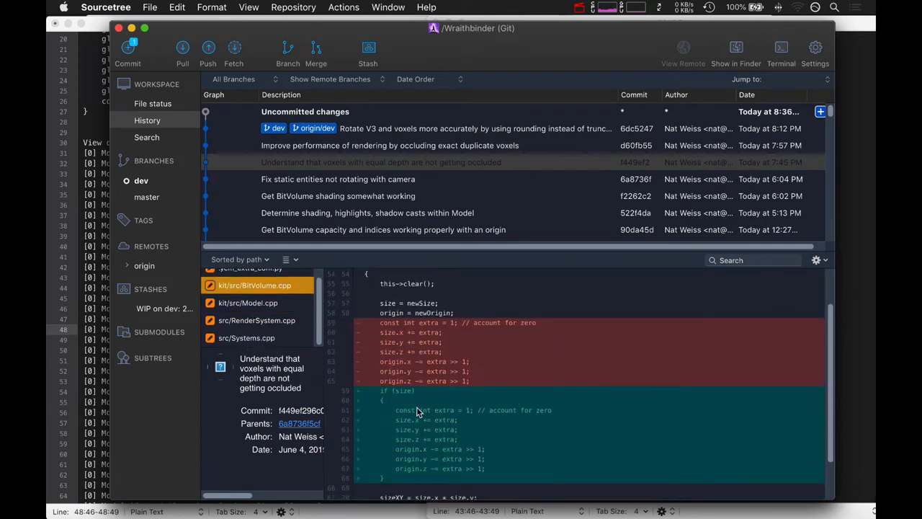
pyautogui.moveTo(448, 461)
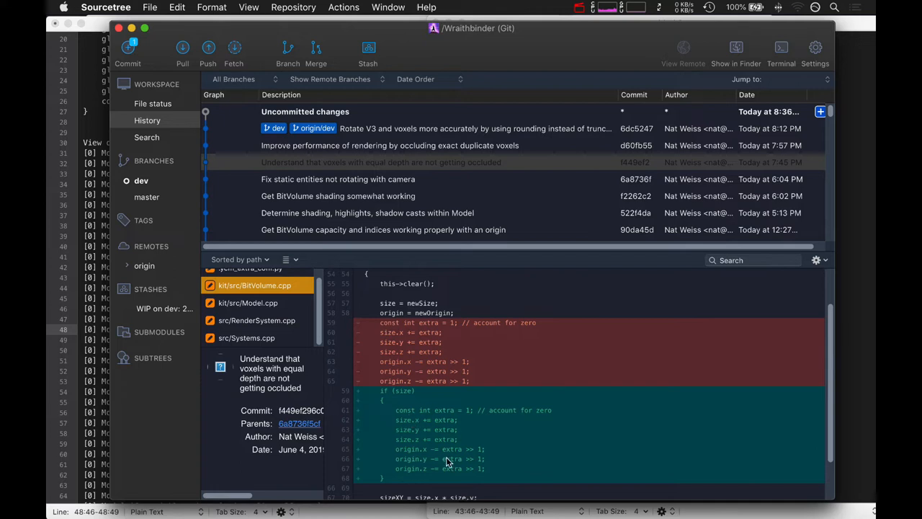
pyautogui.moveTo(434, 407)
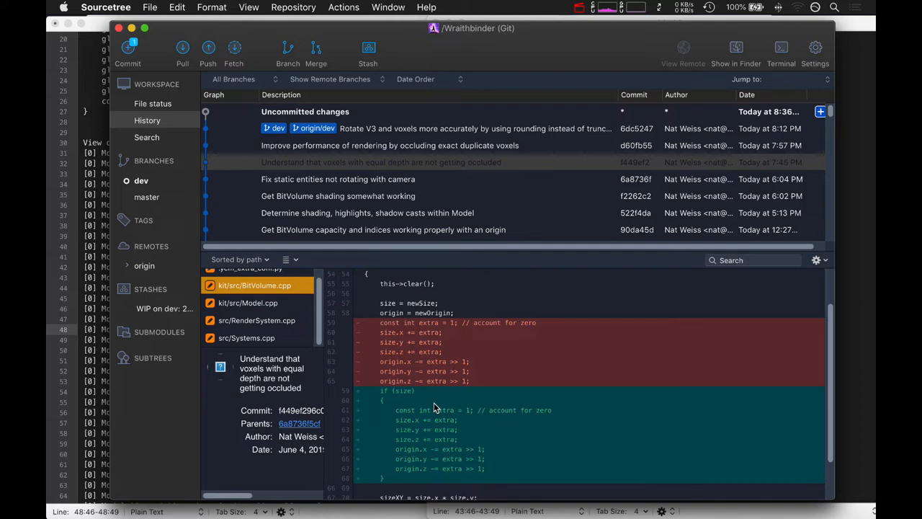
pyautogui.moveTo(267, 298)
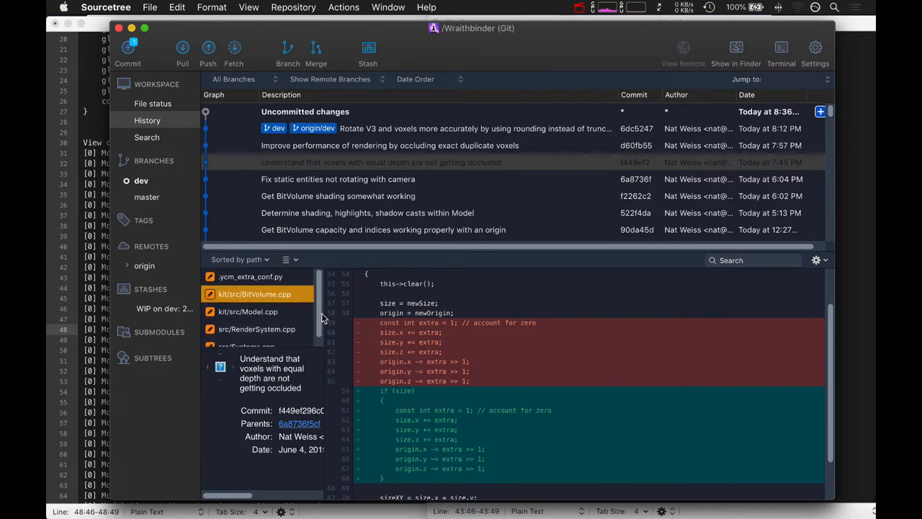
pyautogui.moveTo(403, 351)
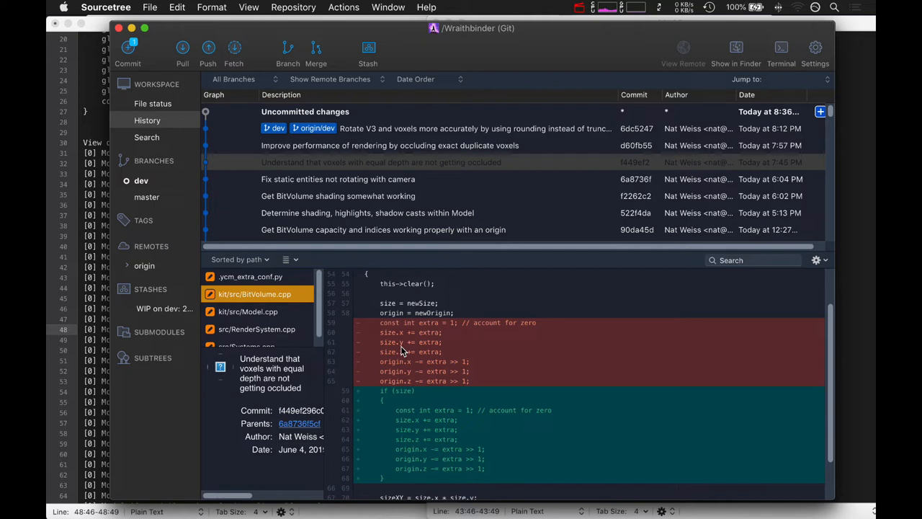
pyautogui.moveTo(272, 330)
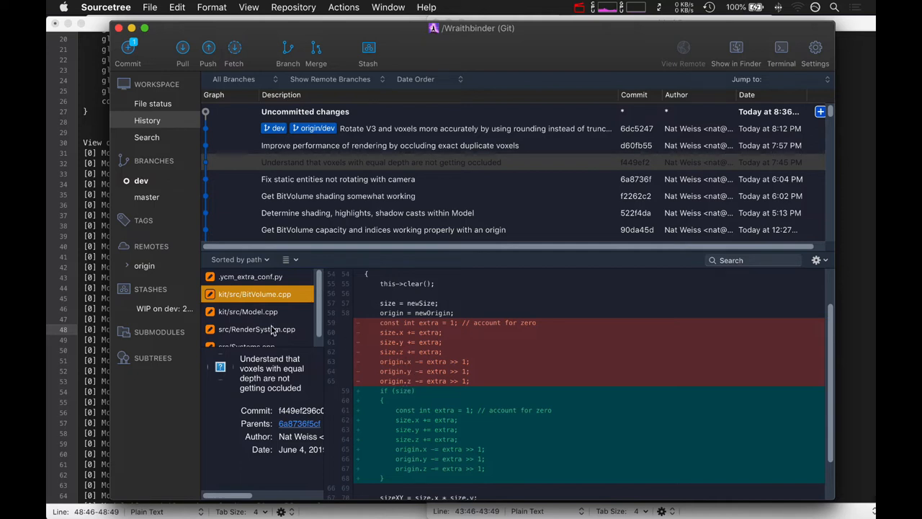
pyautogui.moveTo(245, 320)
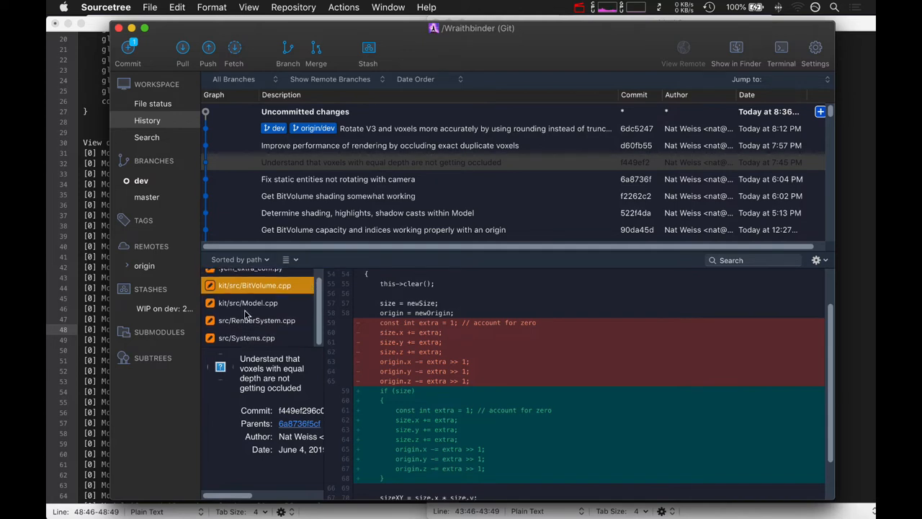
# Reselect kit/src/Model.cpp and scroll through its diff hunks
pyautogui.click(248, 303)
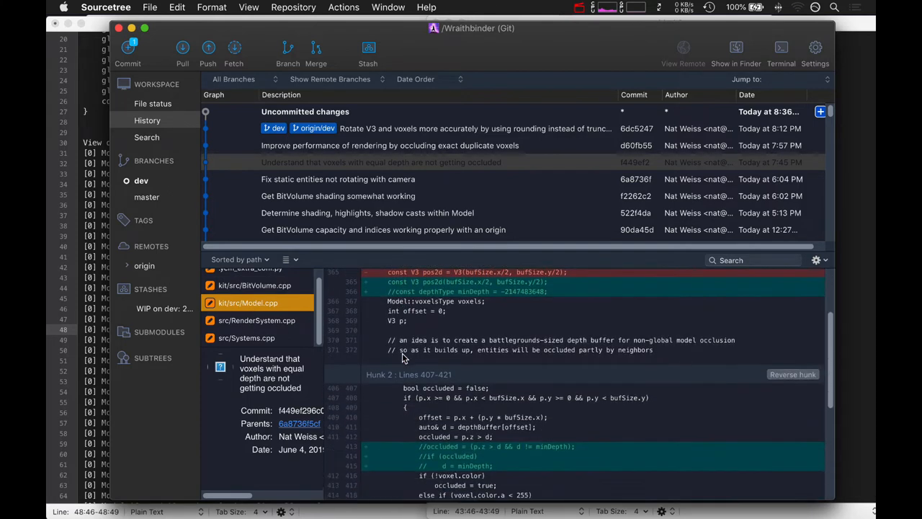
pyautogui.scroll(-3)
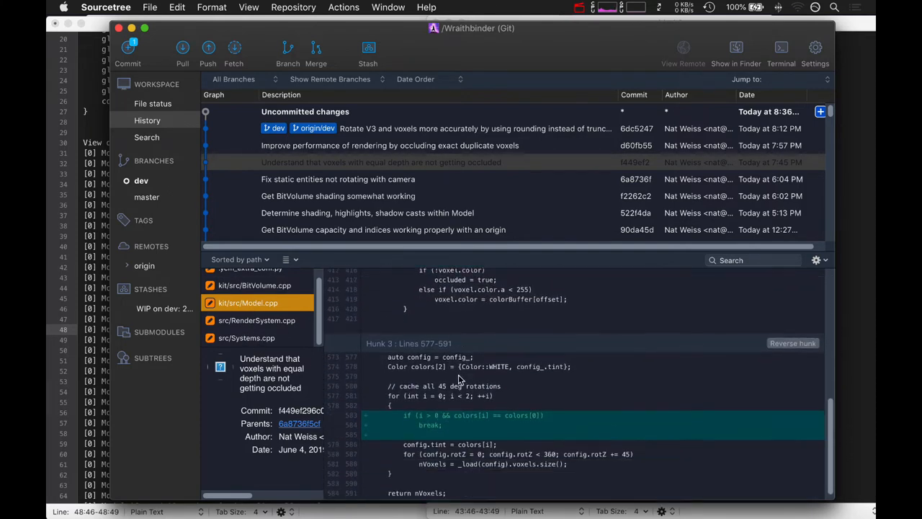
pyautogui.click(257, 320)
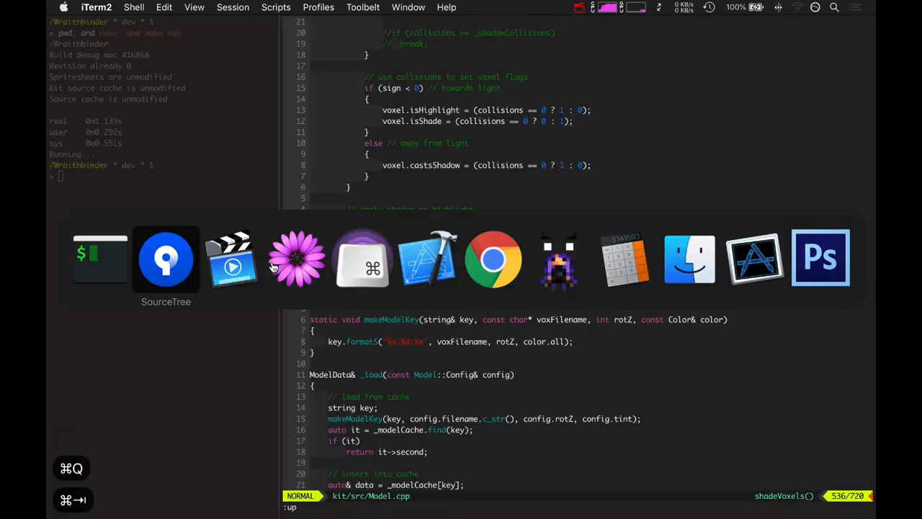
# Return to the history and review the 'Fix static entities not rotating with camera' commit
pyautogui.click(166, 258)
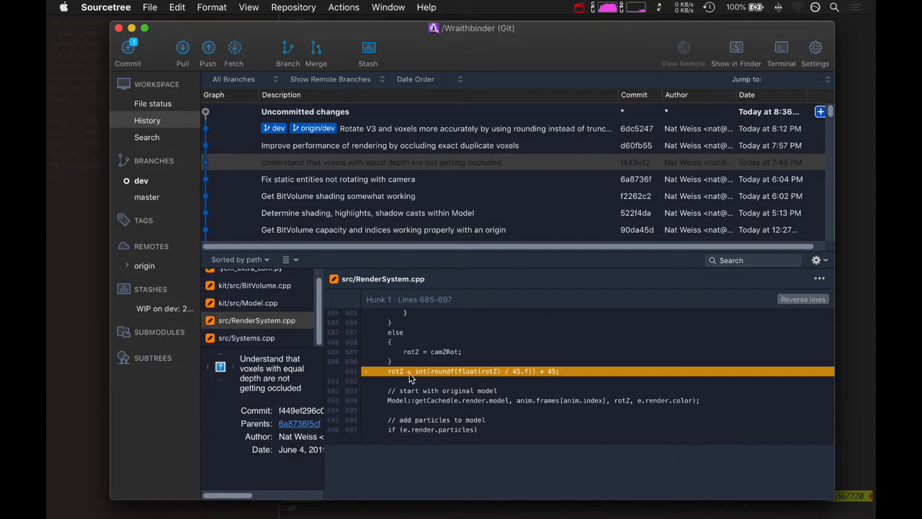
pyautogui.moveTo(394, 395)
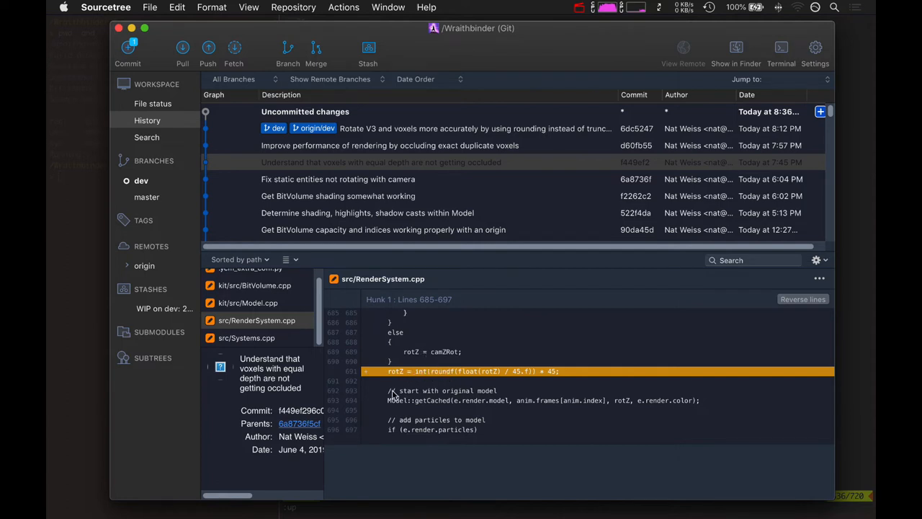
pyautogui.moveTo(442, 379)
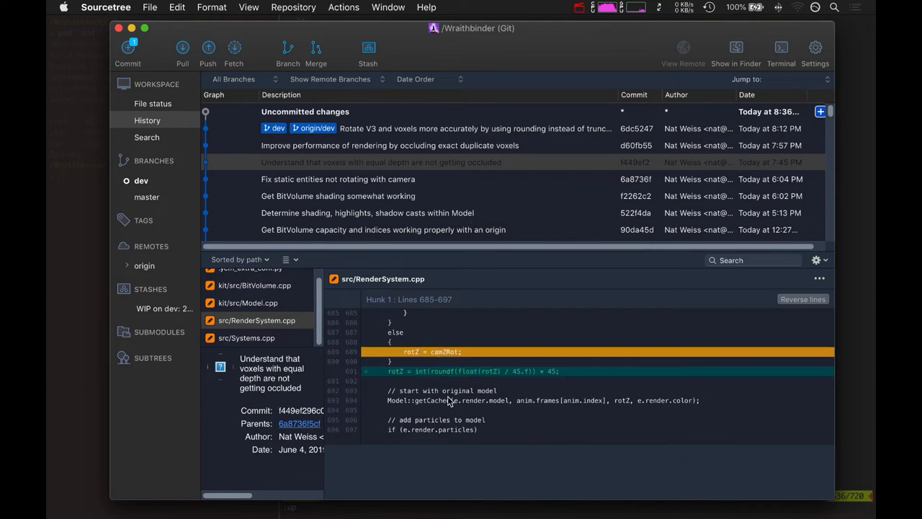
pyautogui.click(381, 163)
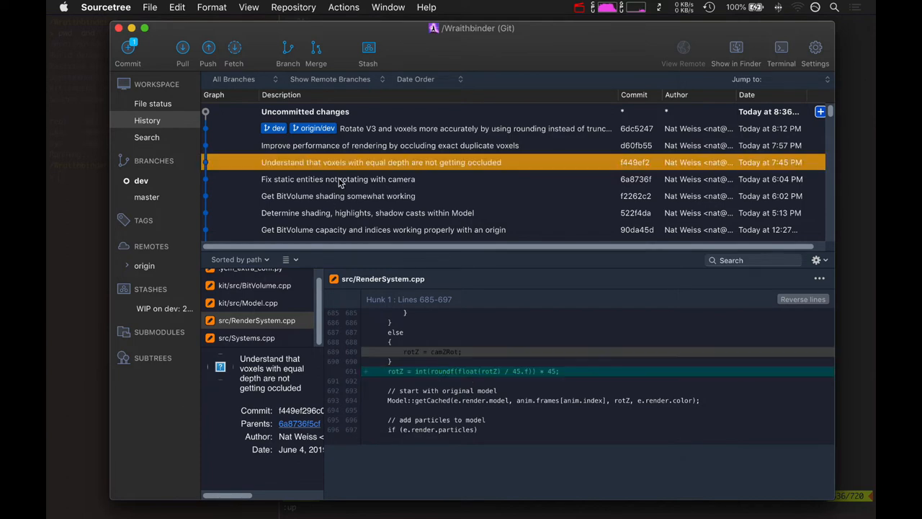
pyautogui.click(338, 179)
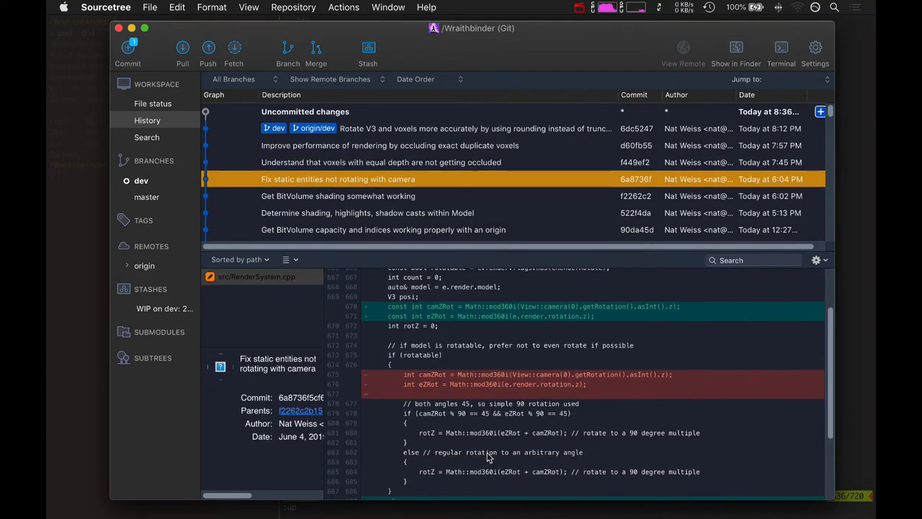
pyautogui.scroll(-3)
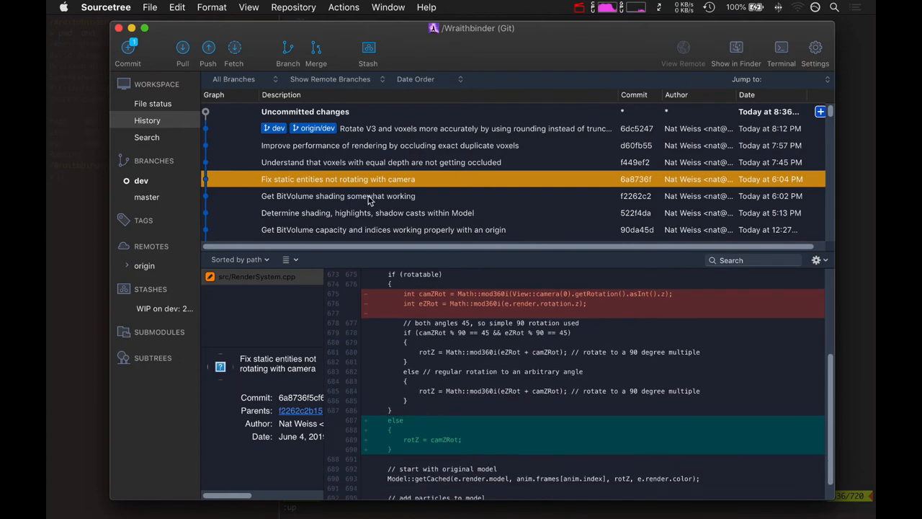
# Open the 'Get BitVolume shading somewhat working' commit and scroll its diff
pyautogui.click(338, 195)
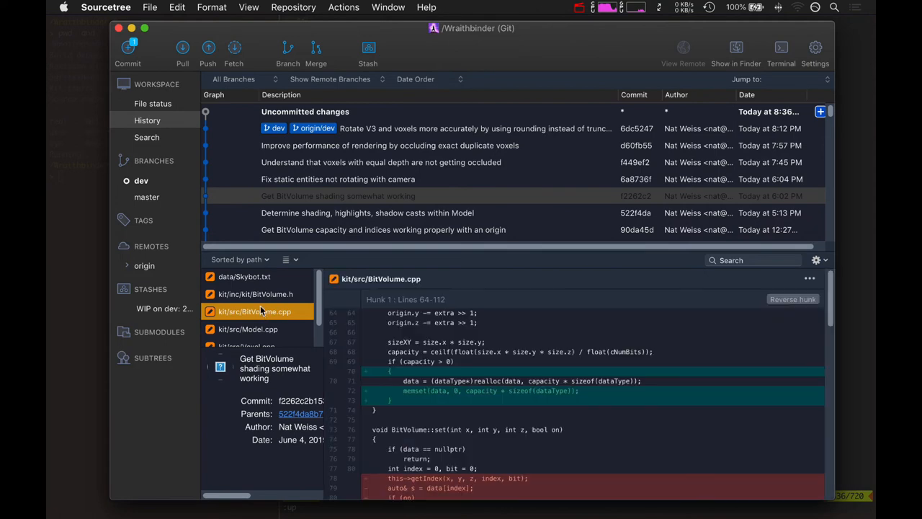
pyautogui.scroll(-3)
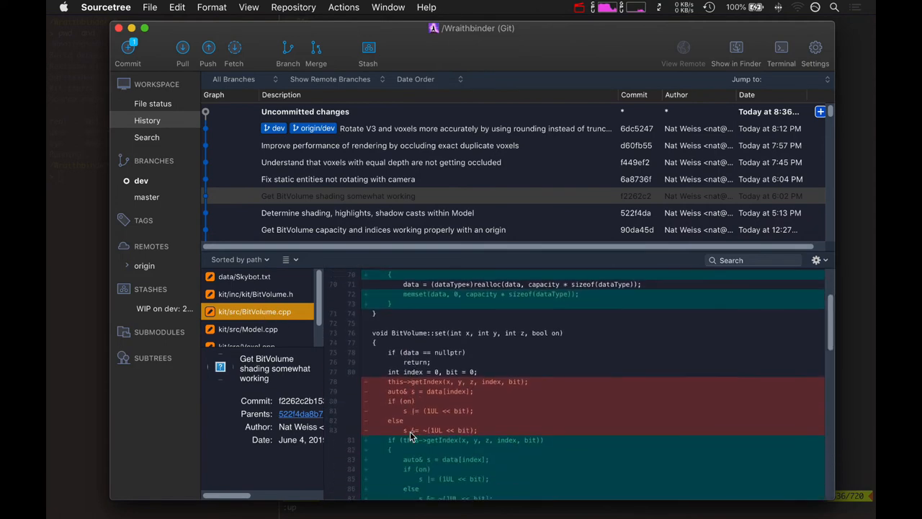
pyautogui.scroll(3)
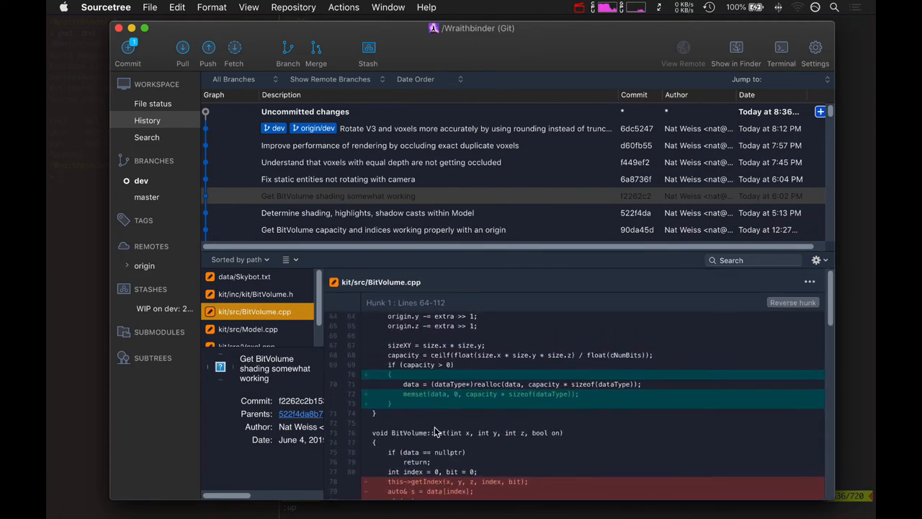